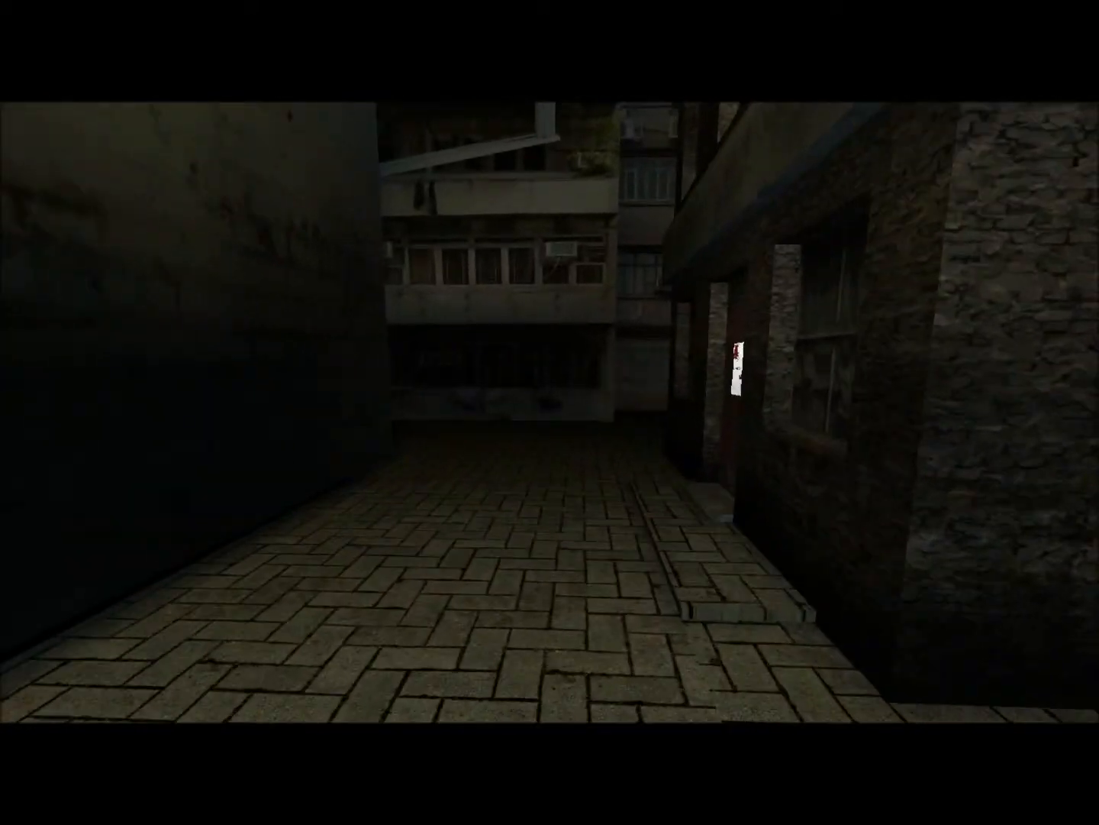
pyautogui.moveTo(550, 412)
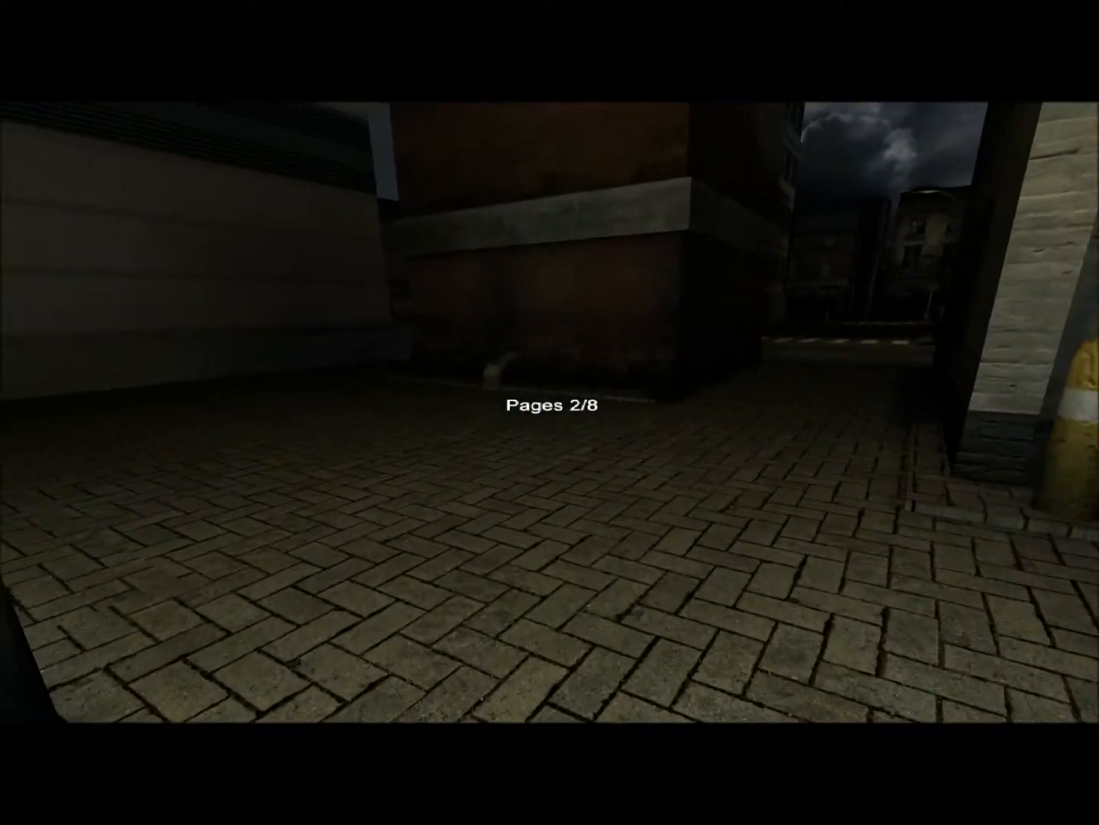
pyautogui.moveTo(549, 412)
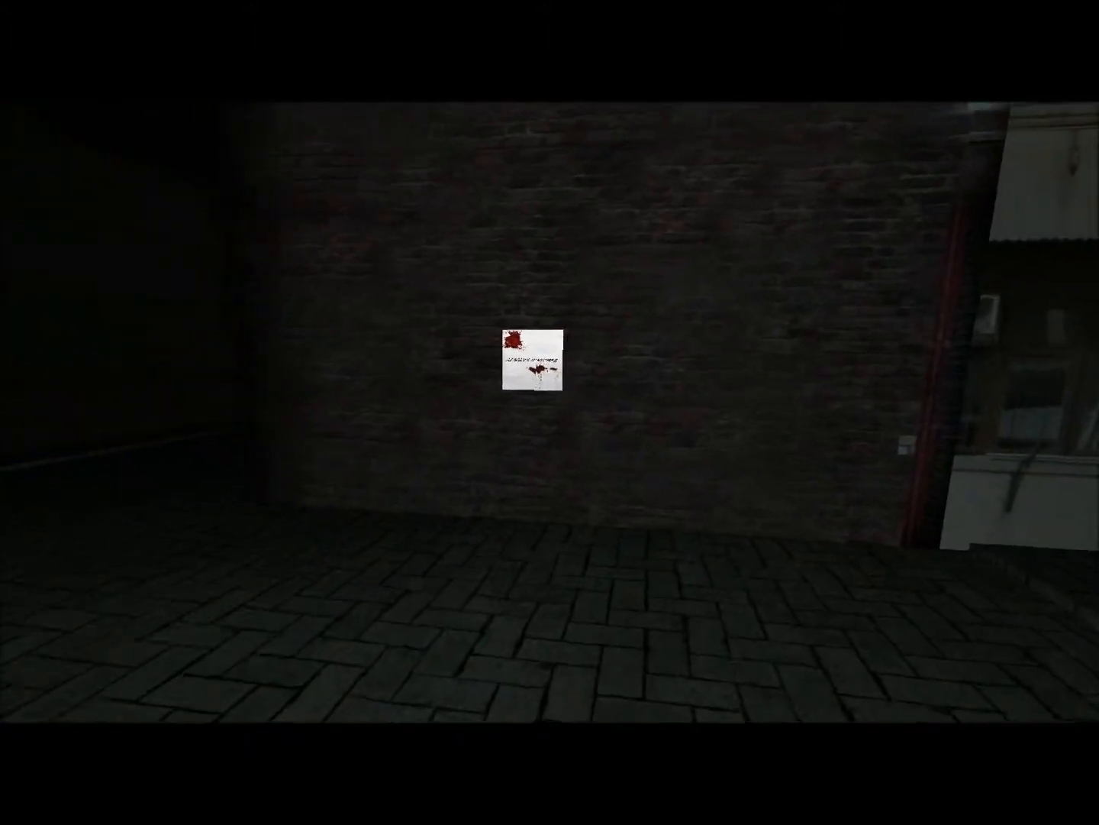
pyautogui.click(533, 366)
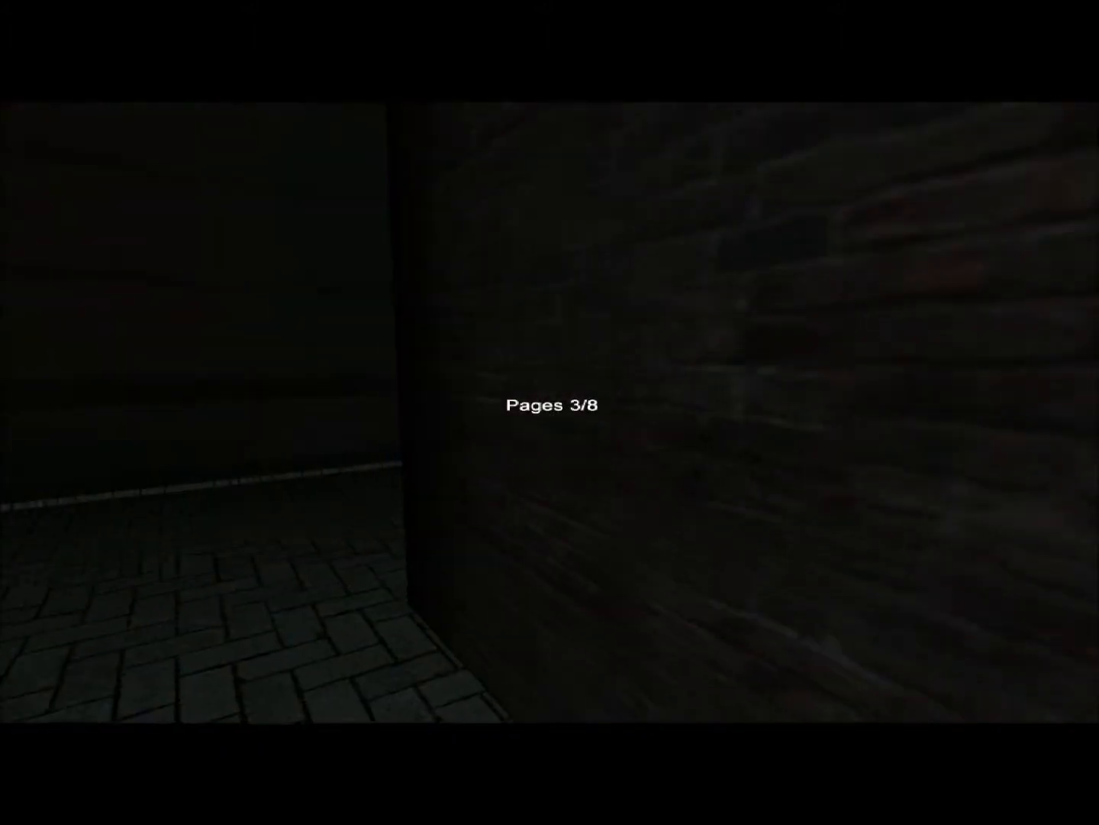
pyautogui.moveTo(550, 413)
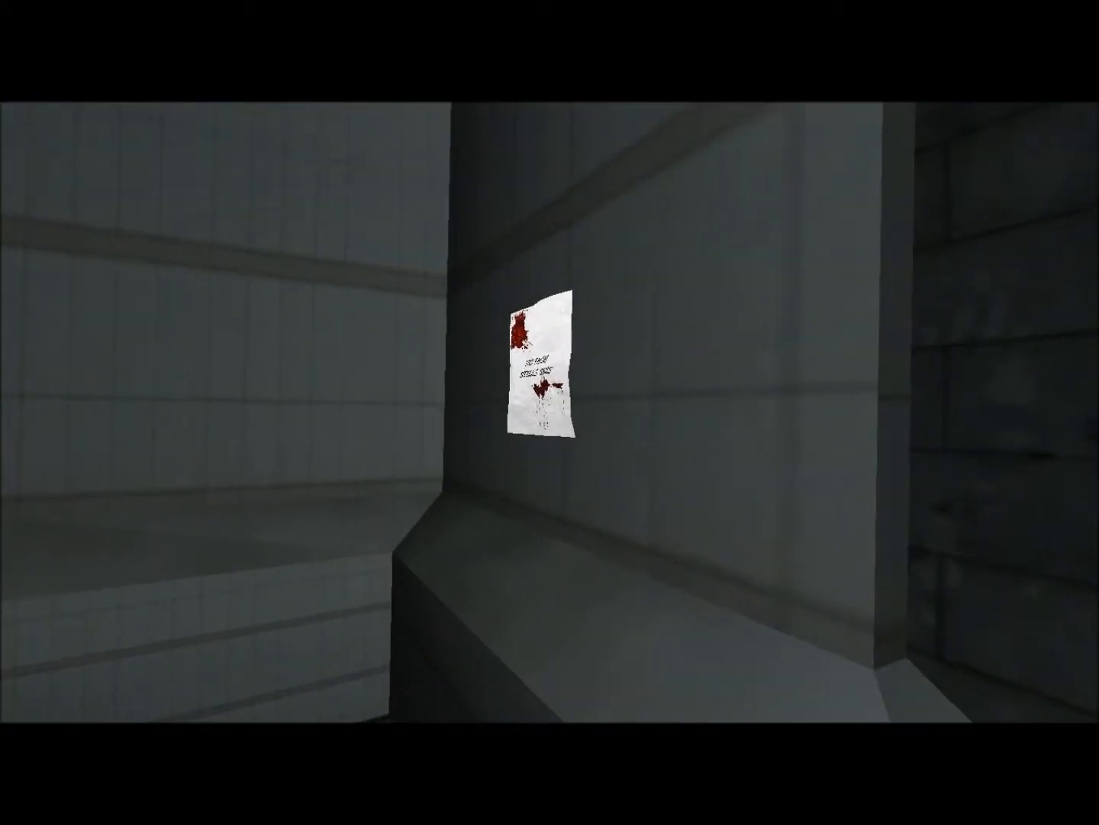
pyautogui.click(542, 374)
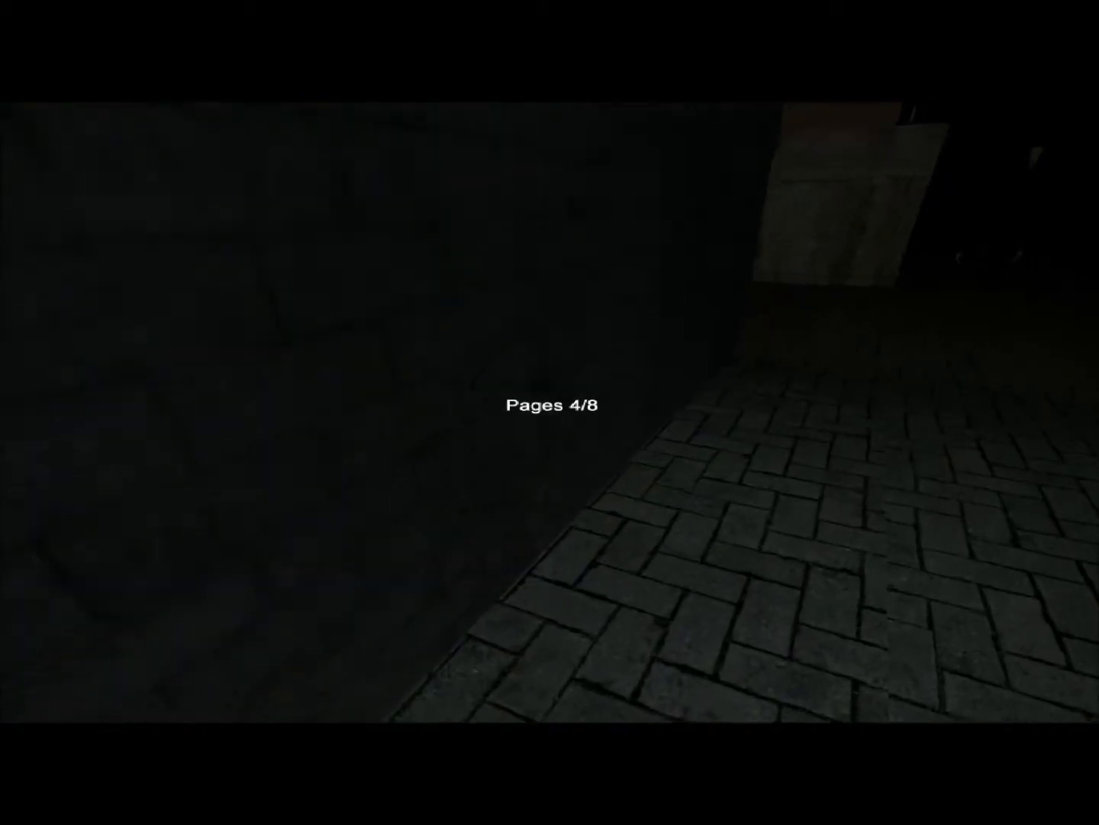
pyautogui.moveTo(550, 412)
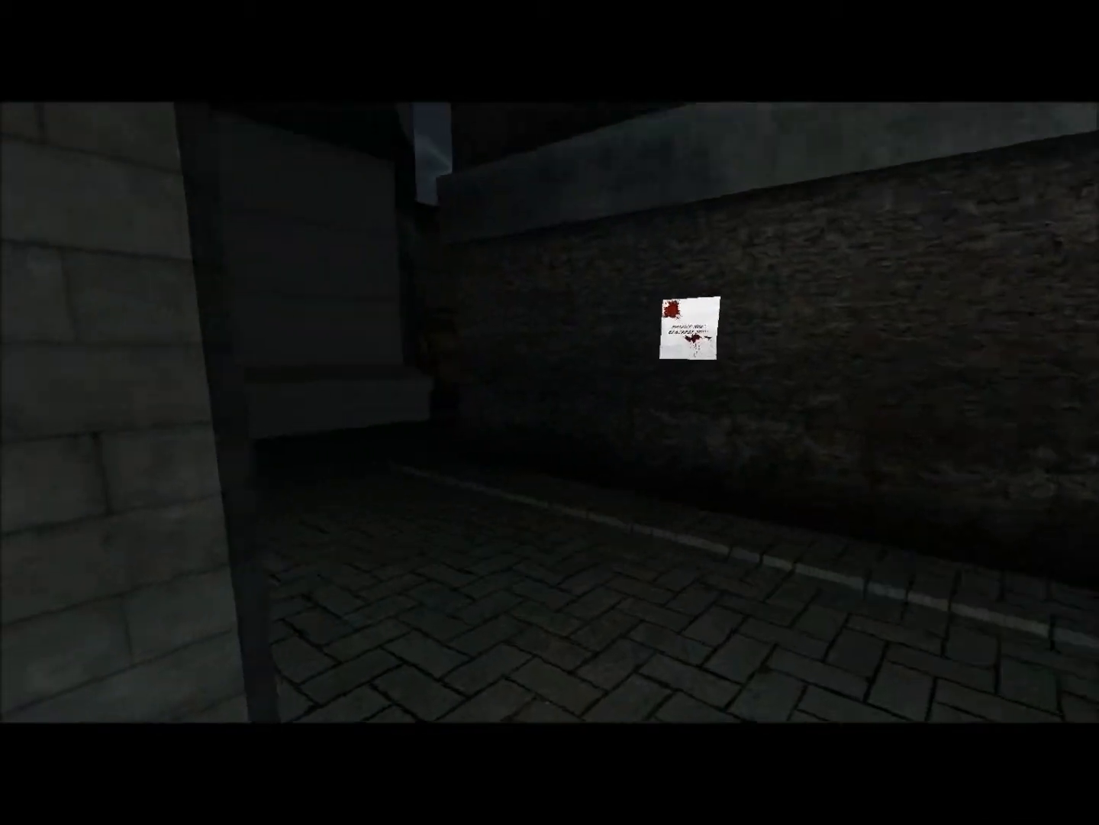
pyautogui.click(691, 329)
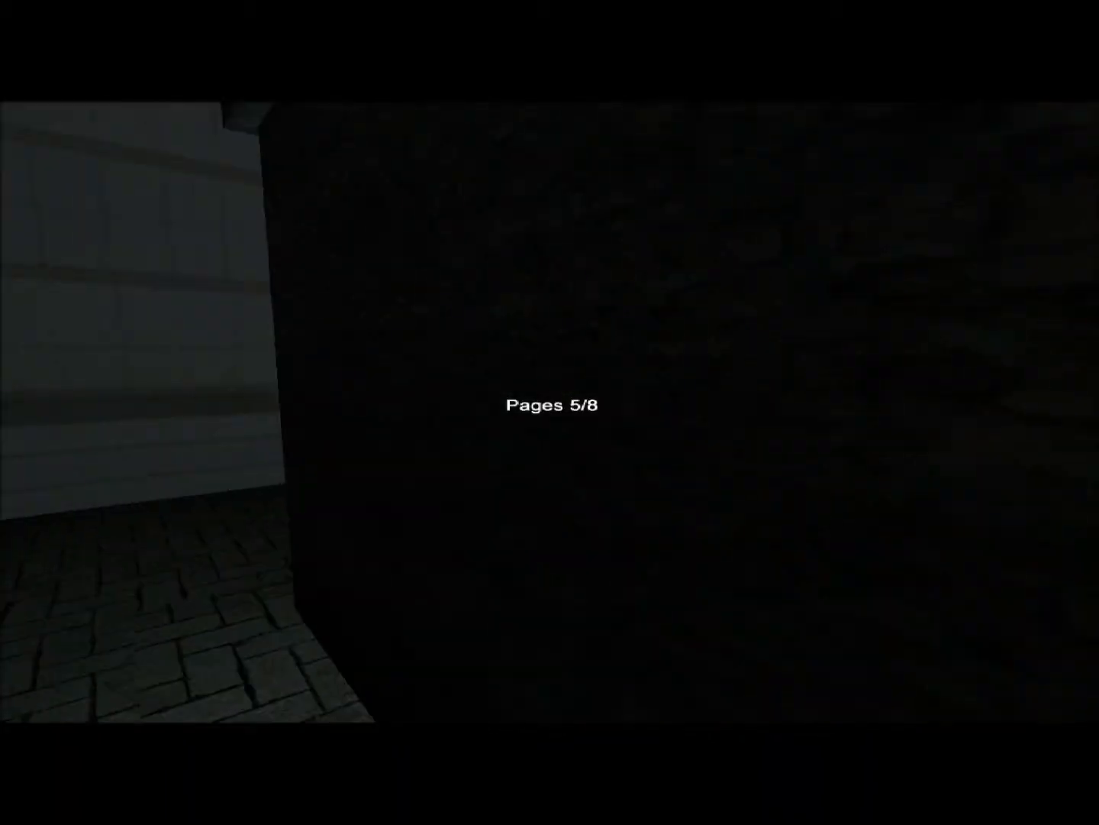
pyautogui.moveTo(550, 412)
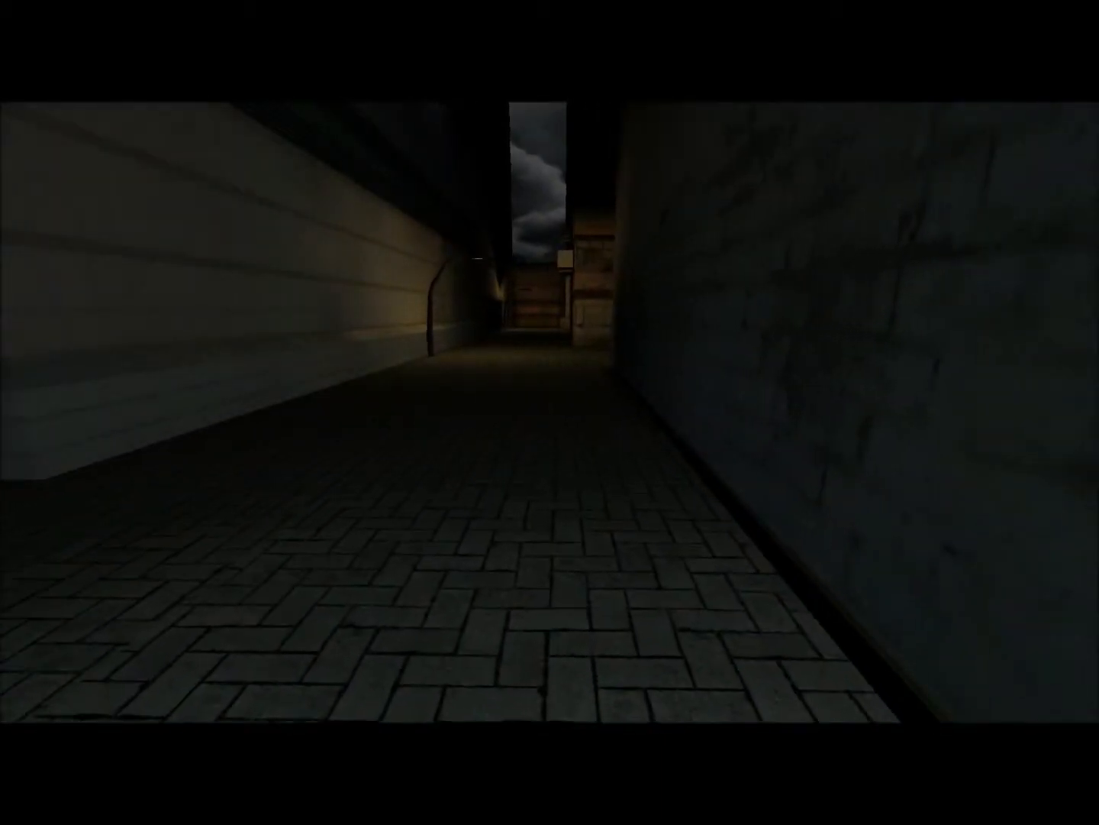
pyautogui.press('w')
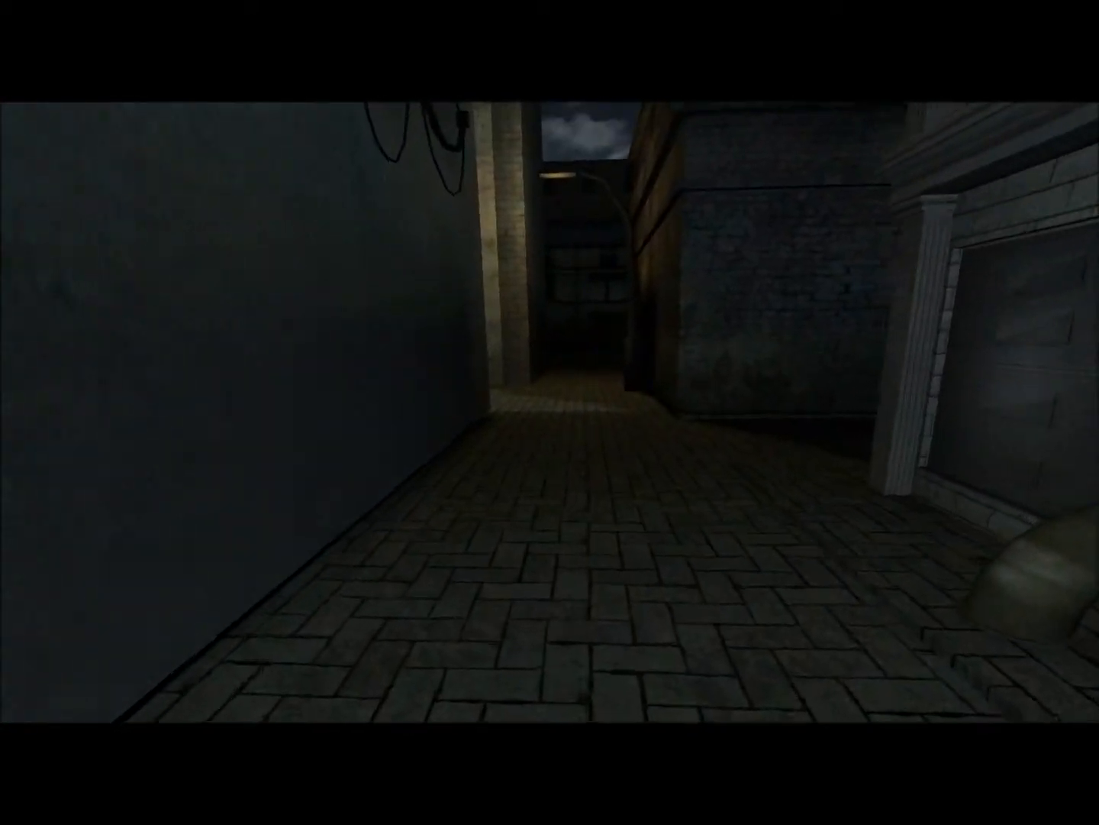
pyautogui.moveTo(550, 413)
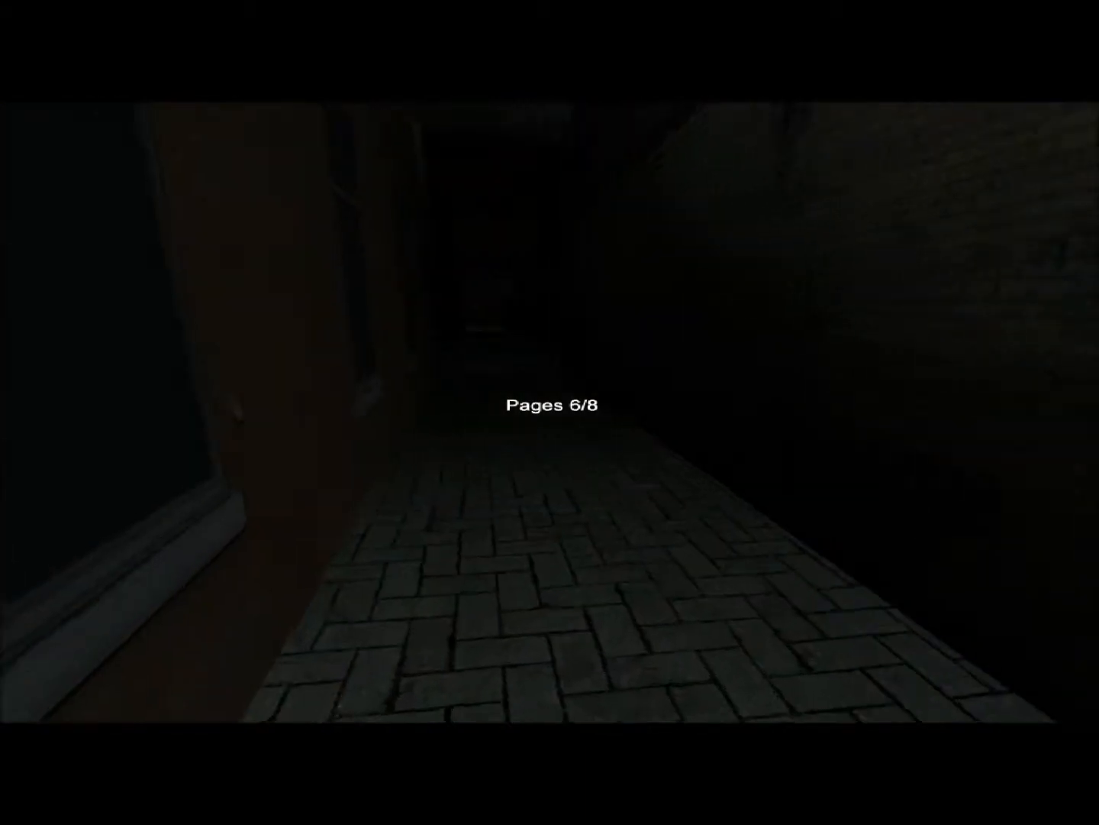
pyautogui.moveTo(550, 412)
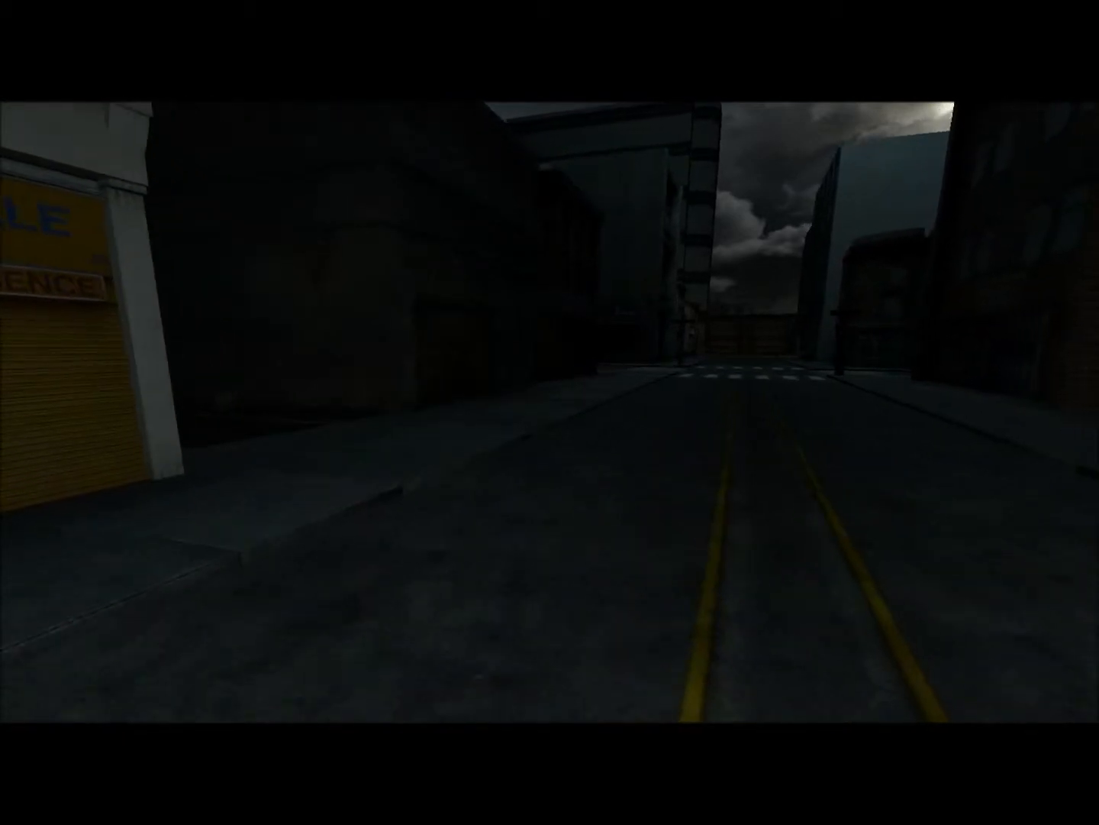
pyautogui.moveTo(550, 412)
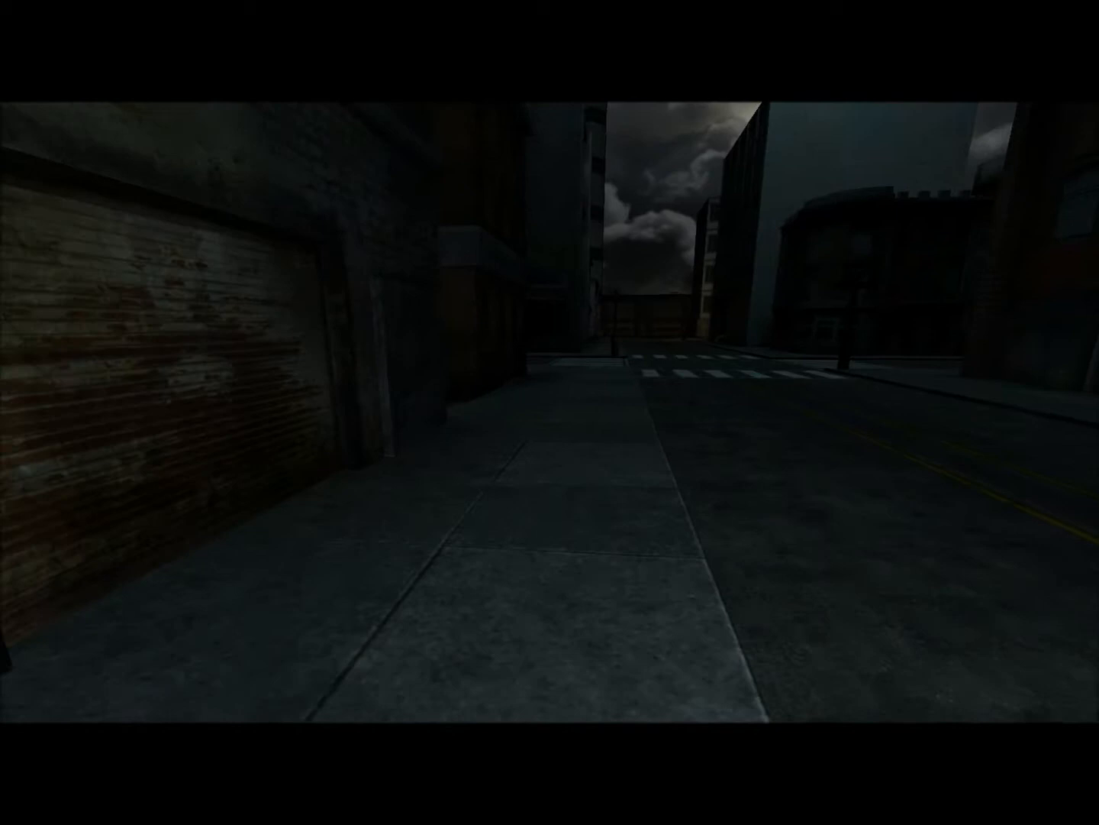
pyautogui.moveTo(550, 412)
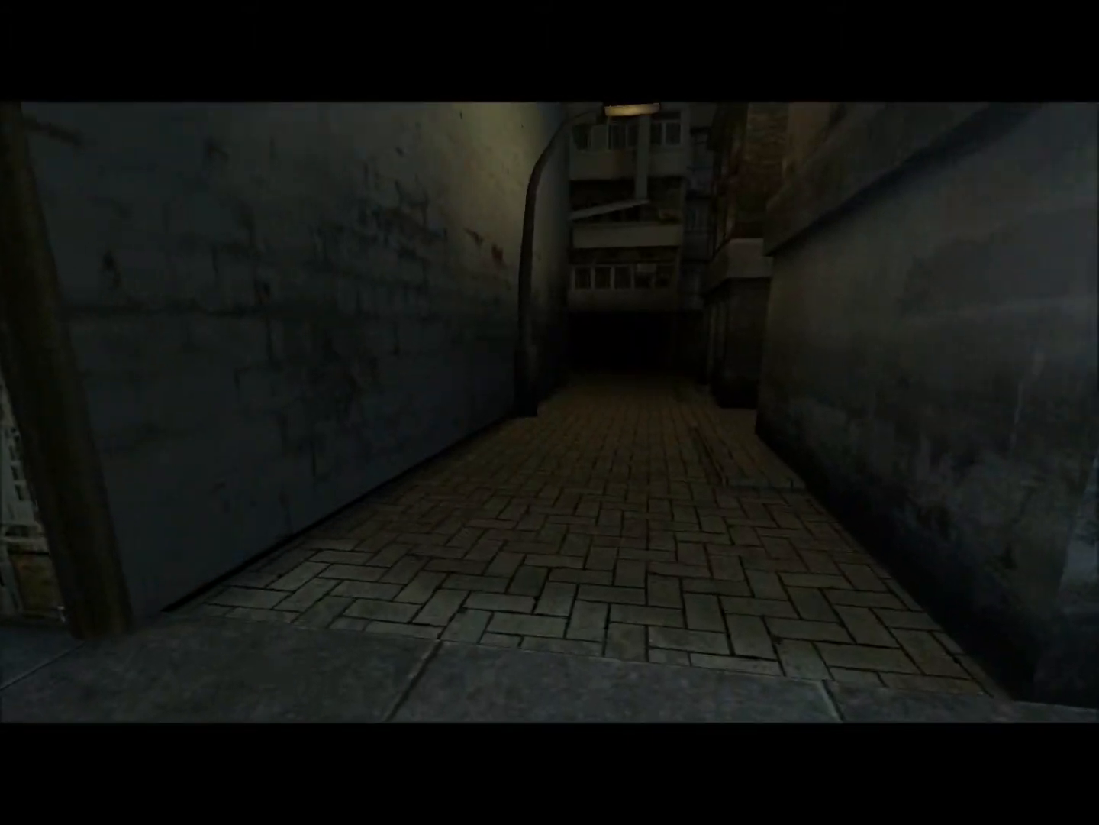
pyautogui.moveTo(550, 413)
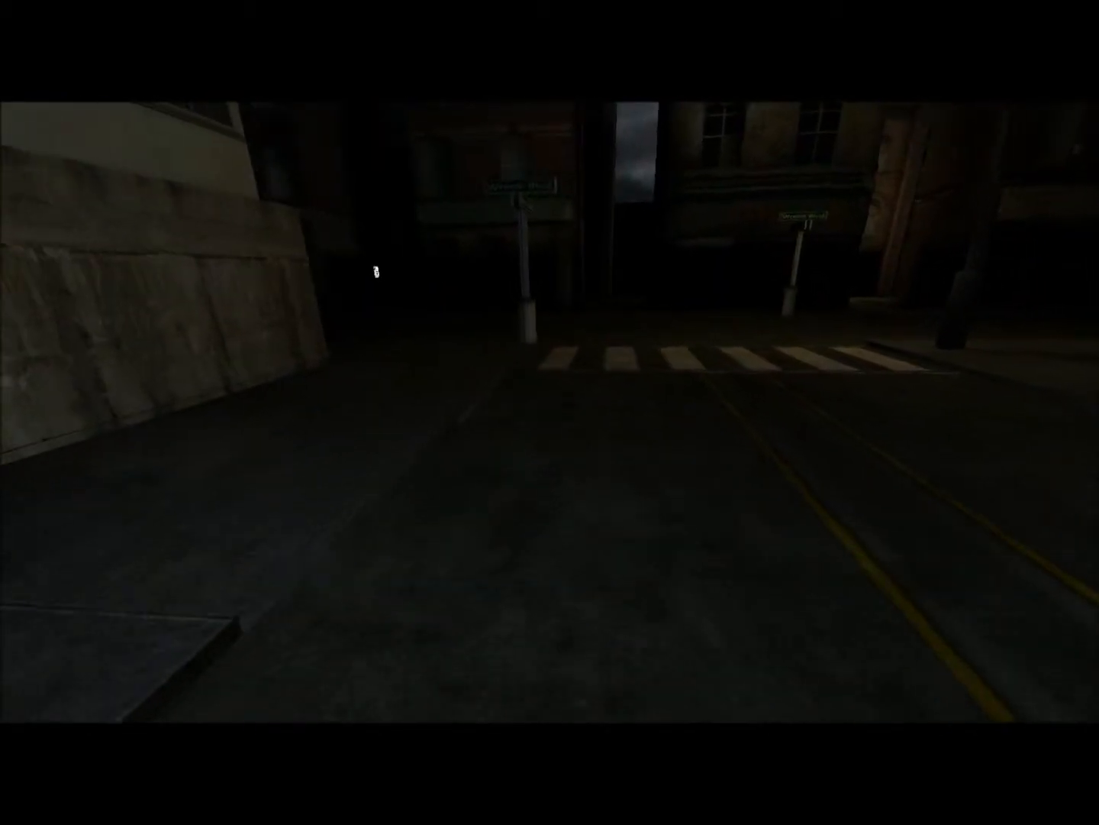
pyautogui.moveTo(550, 308)
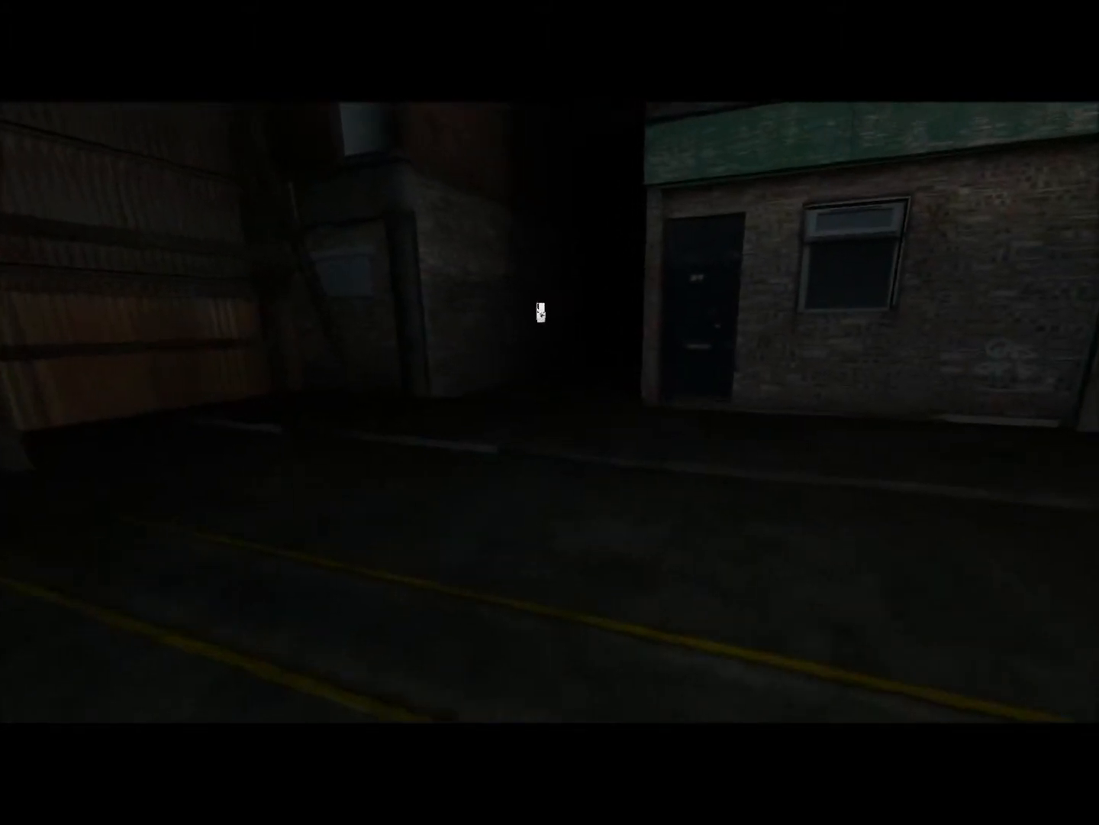
pyautogui.moveTo(542, 313)
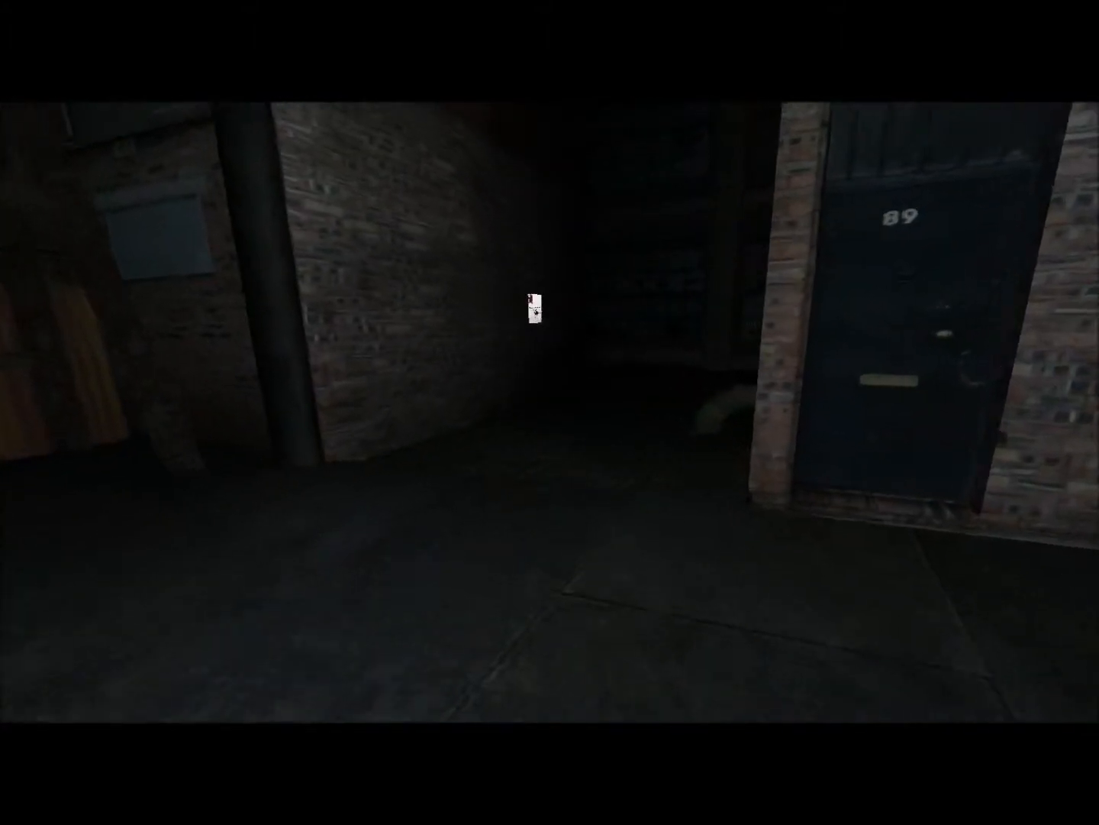